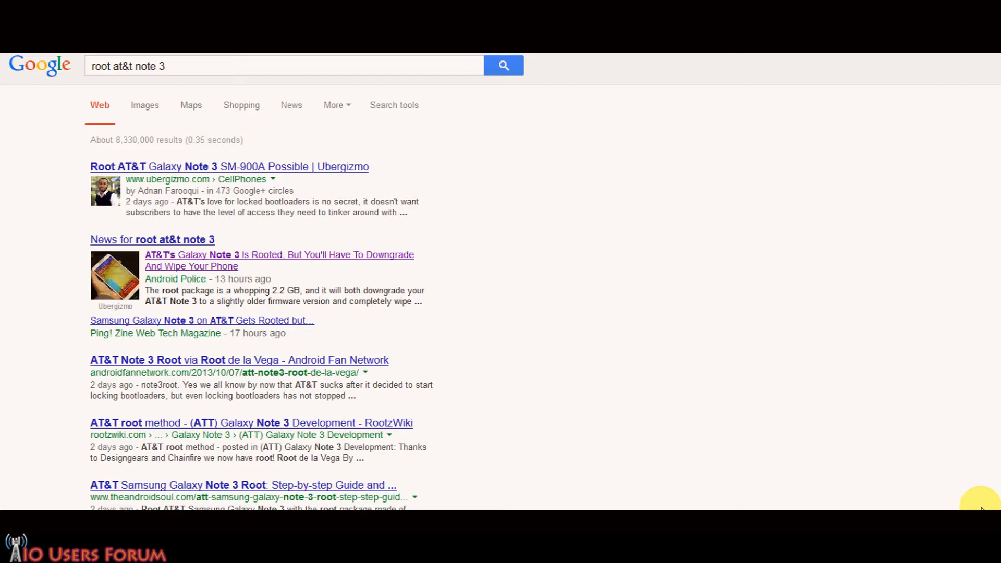
mouse_move(732, 262)
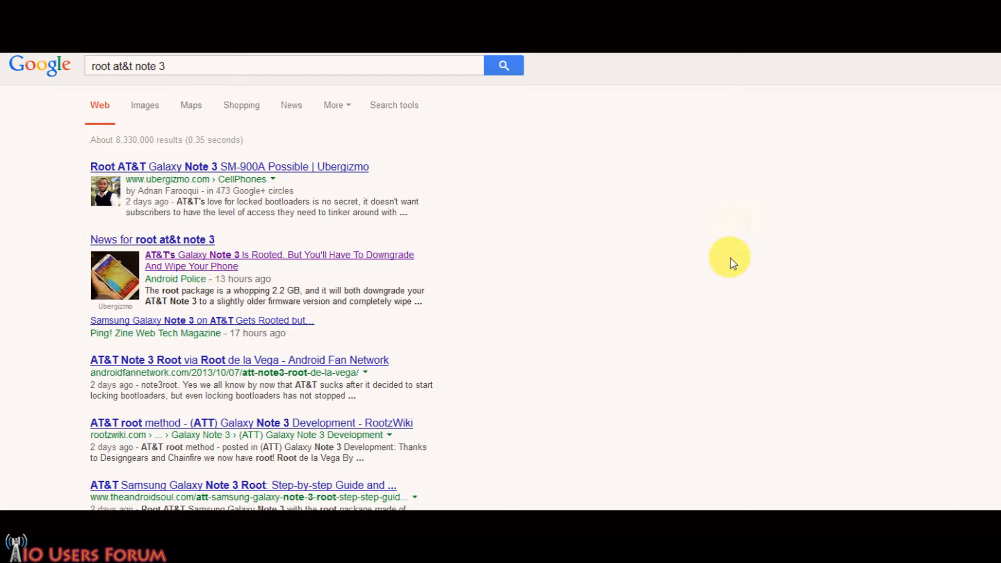
Open the Android Police result 'AT&T's Galaxy Note 3 Is Rooted…' from the 'root at&t note 3' search.
click(279, 259)
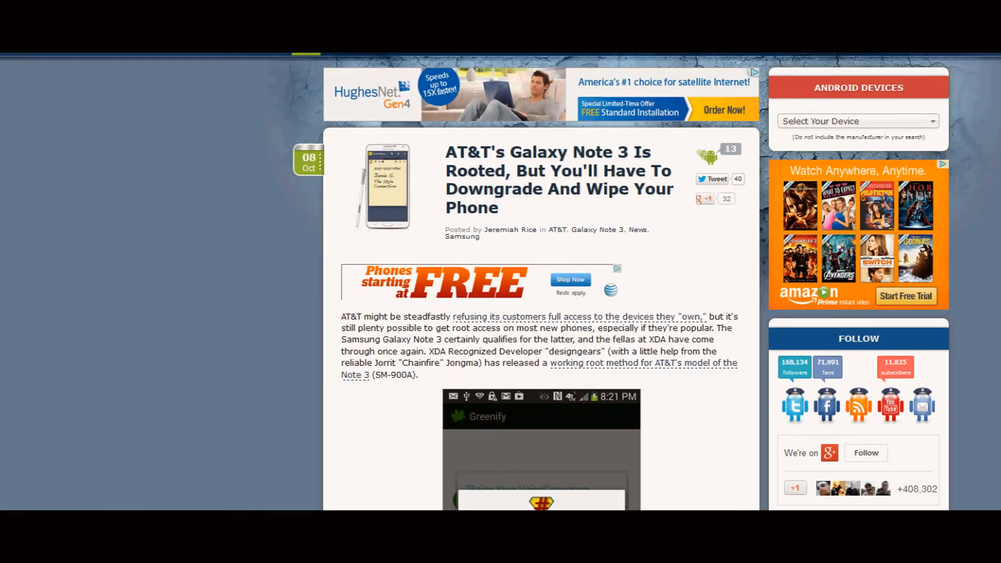
scroll(down, 3)
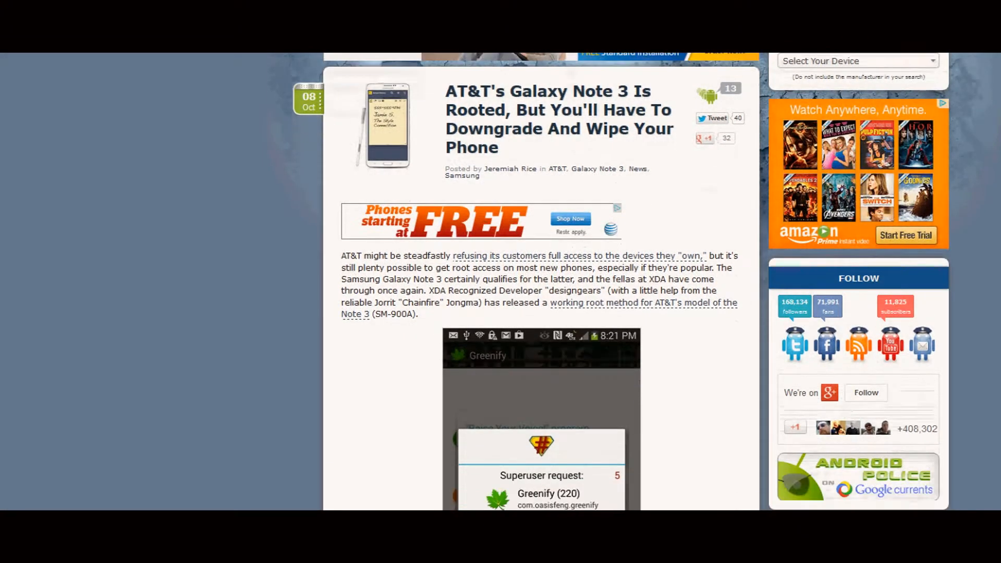
scroll(down, 3)
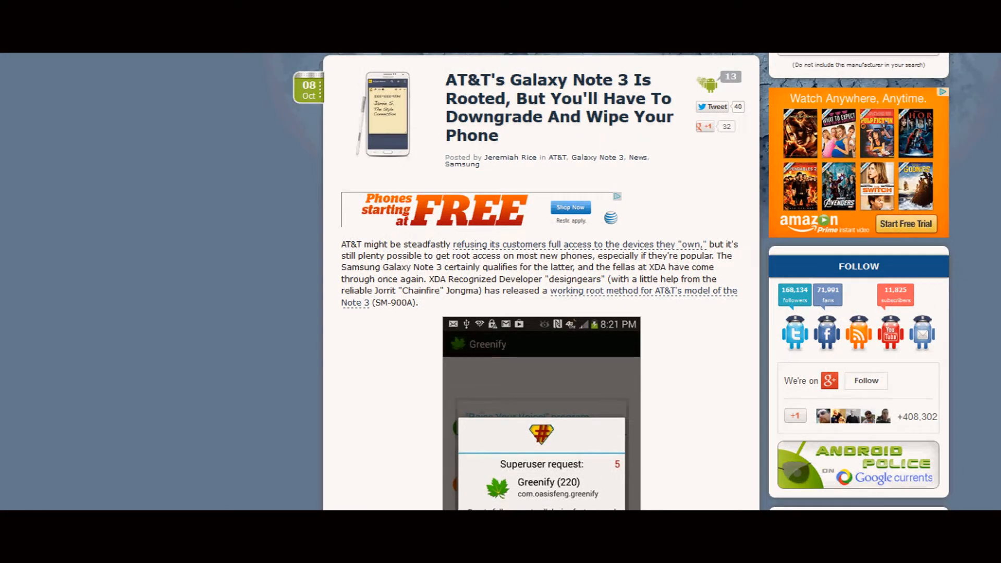
scroll(down, 3)
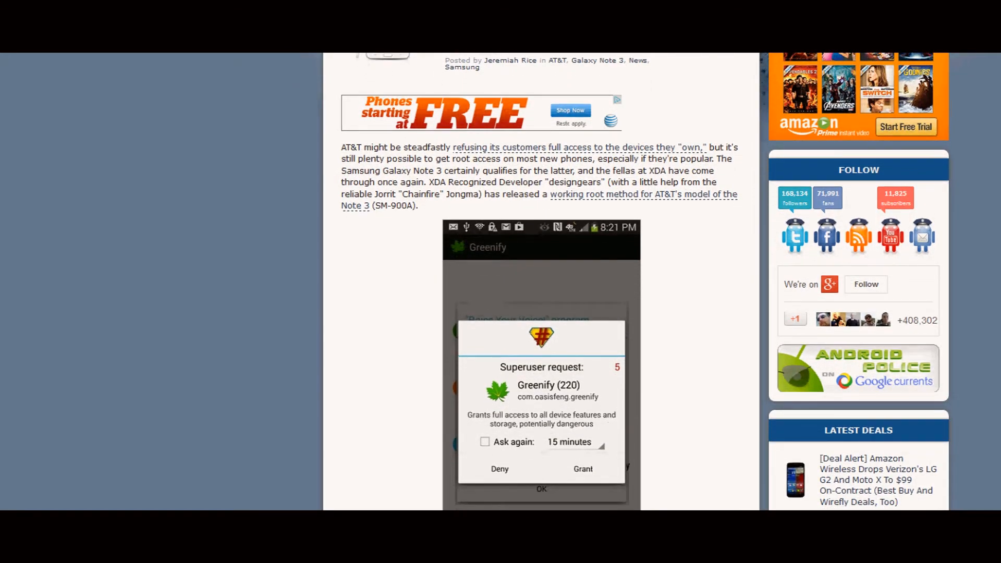
scroll(down, 3)
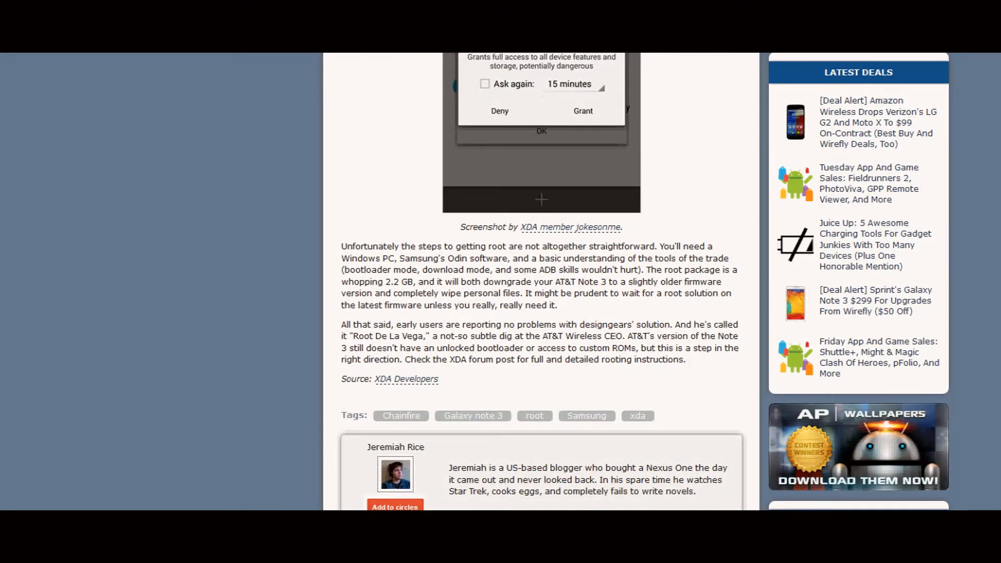
scroll(down, 3)
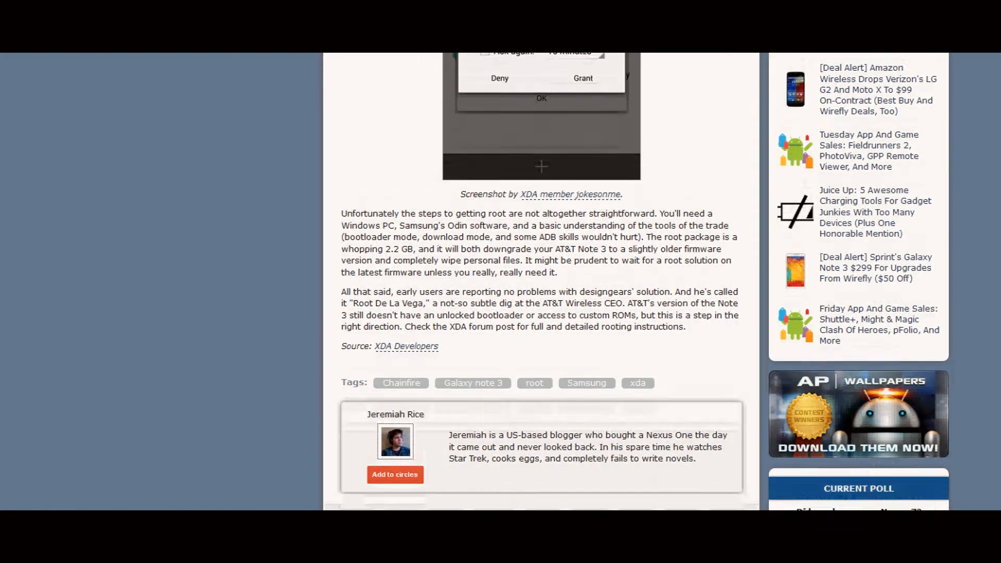
scroll(down, 3)
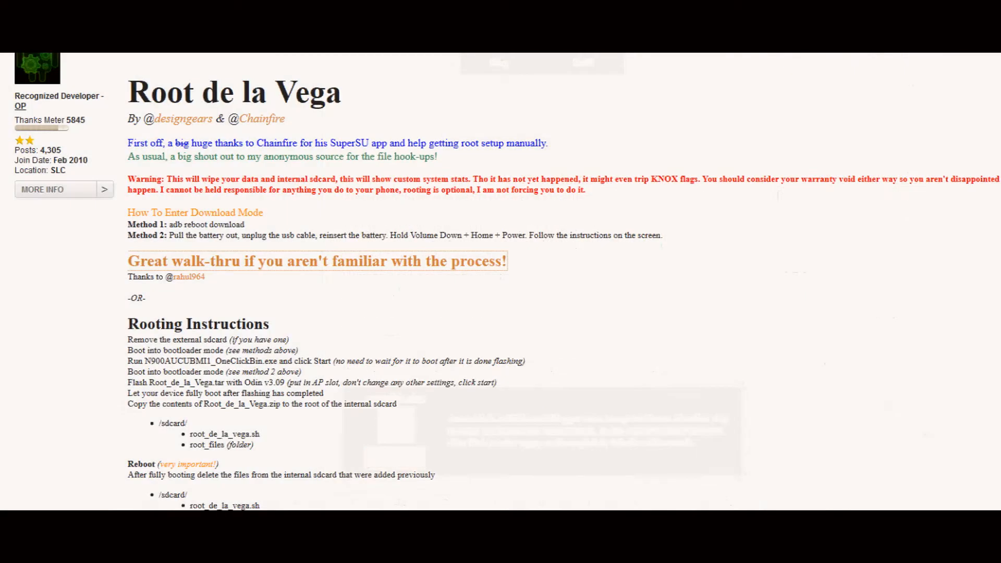
scroll(up, 3)
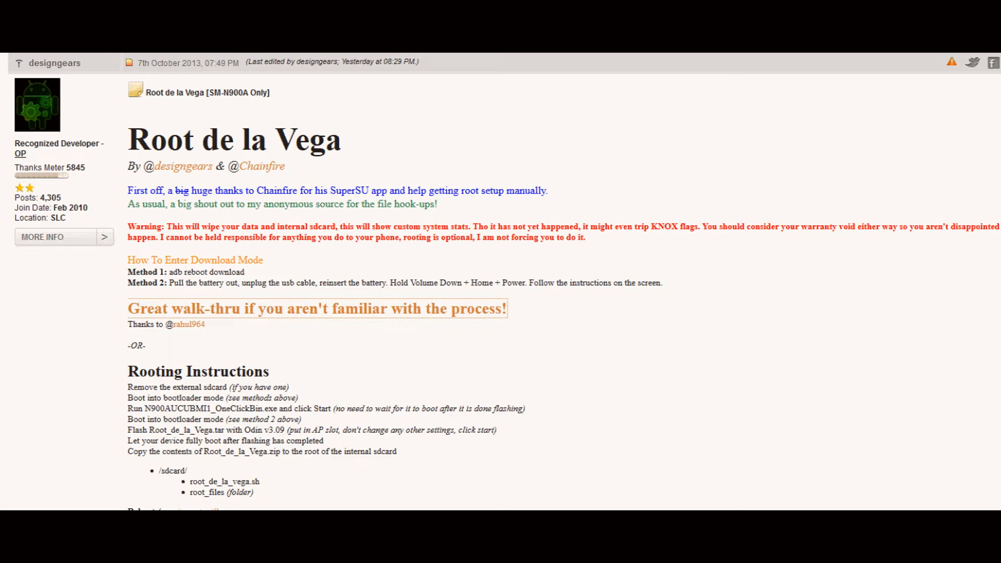
scroll(down, 3)
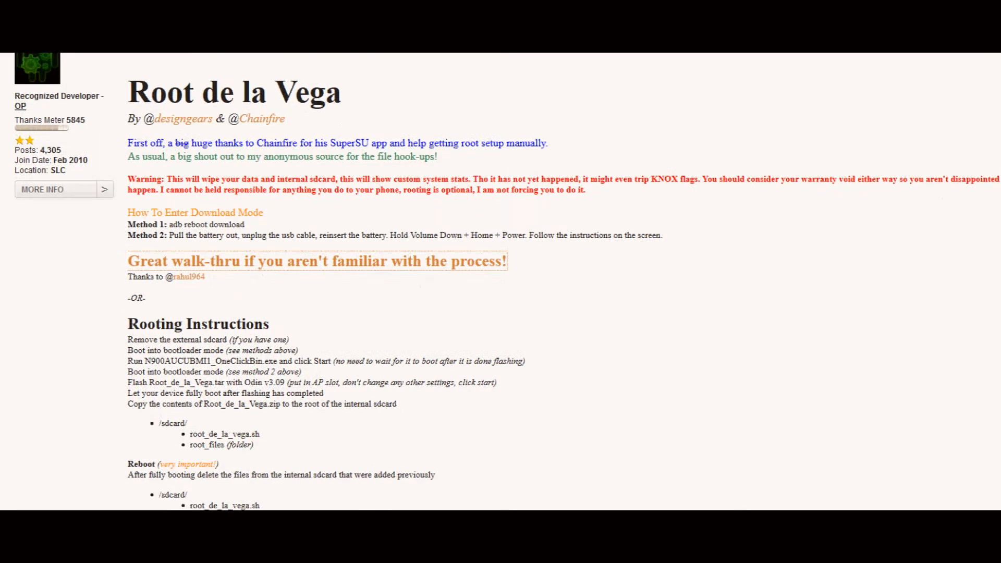
scroll(up, 3)
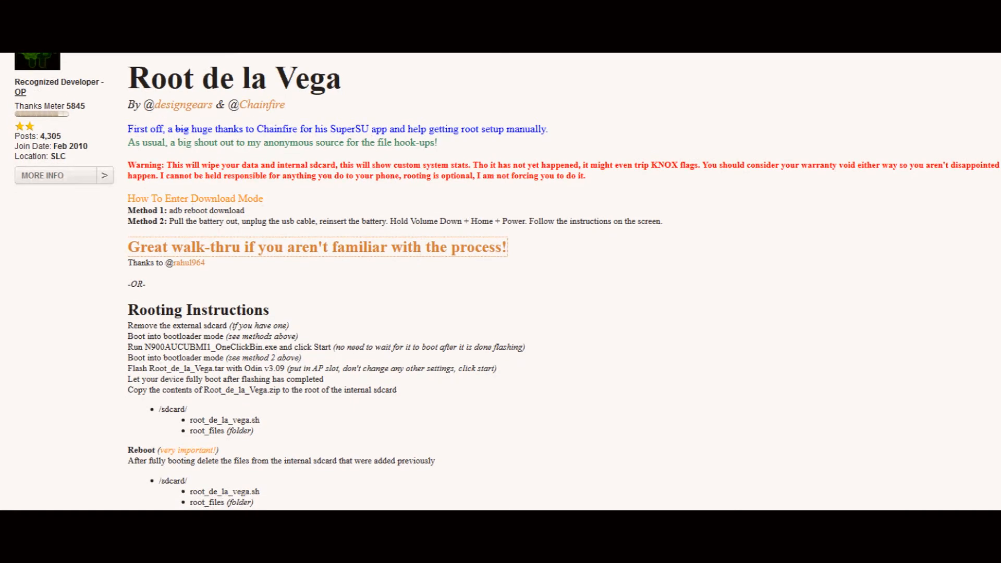
scroll(up, 3)
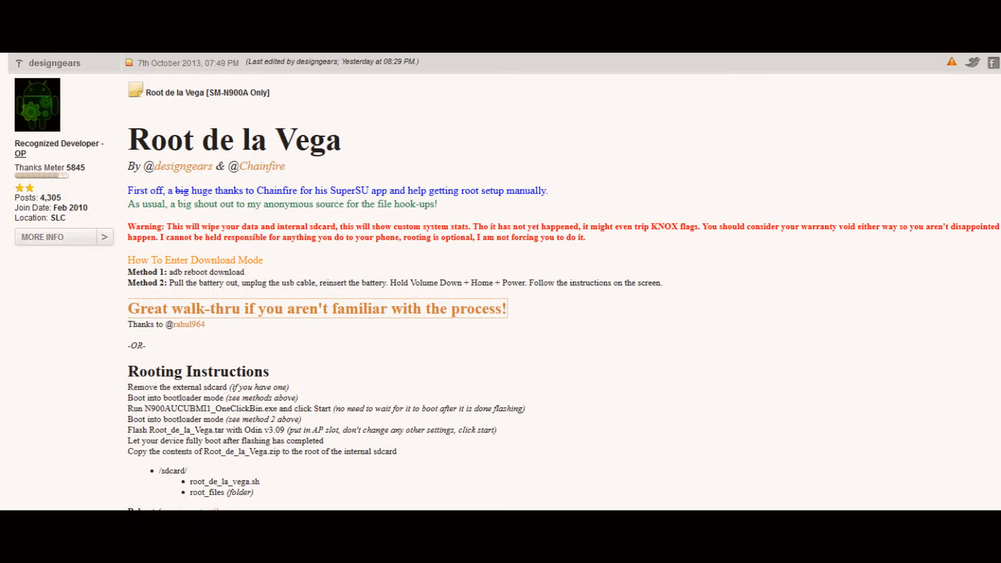
scroll(down, 3)
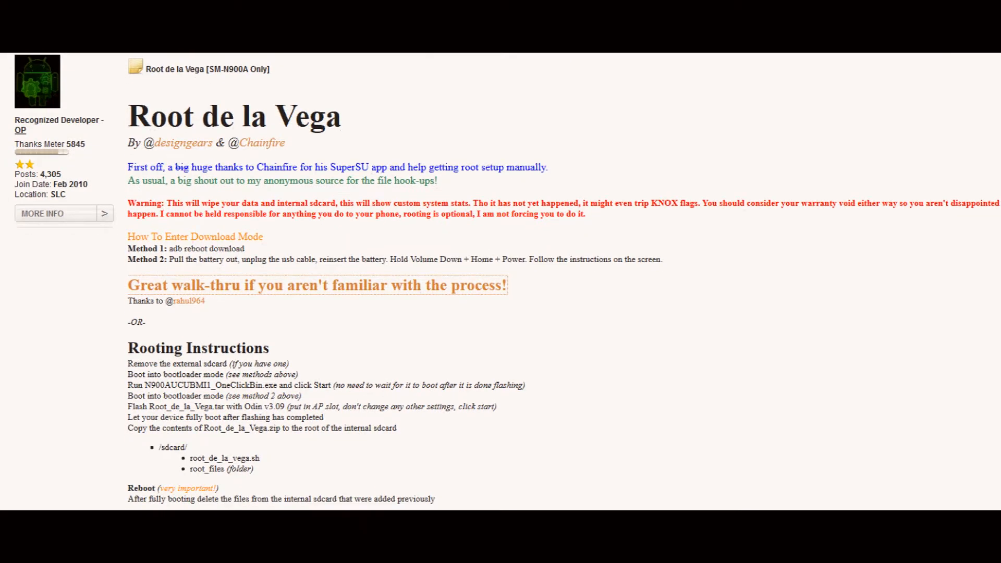
scroll(down, 3)
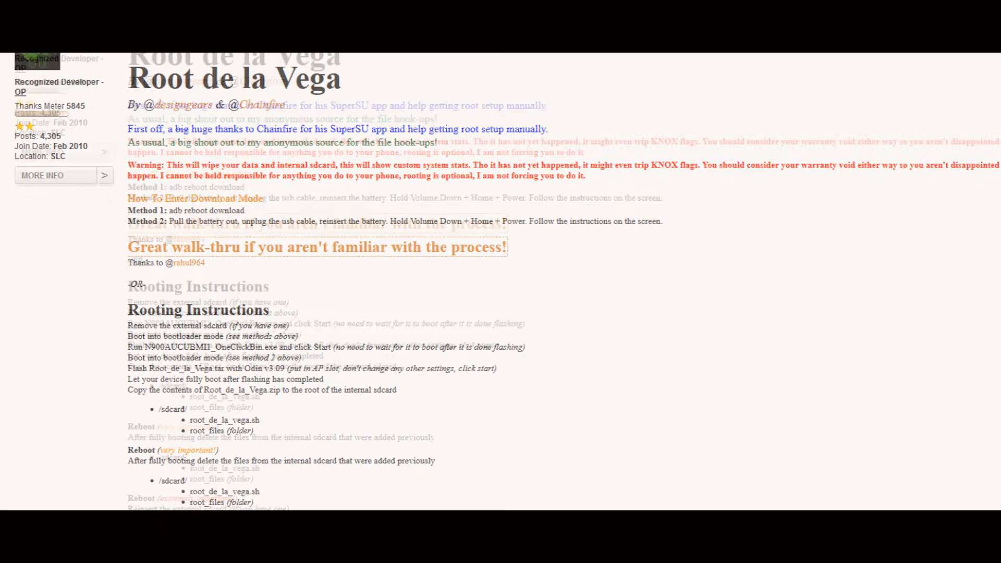
scroll(down, 3)
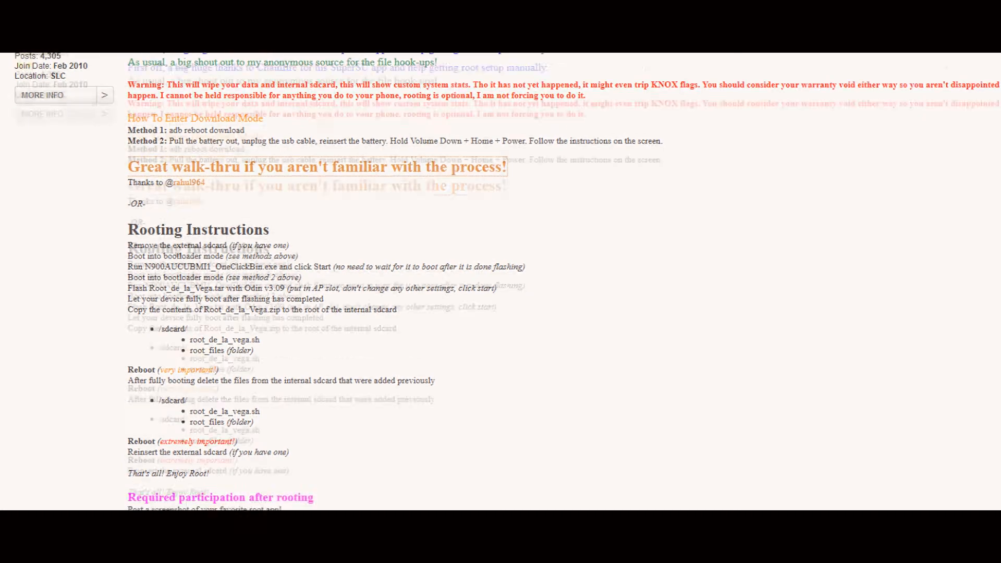
scroll(down, 3)
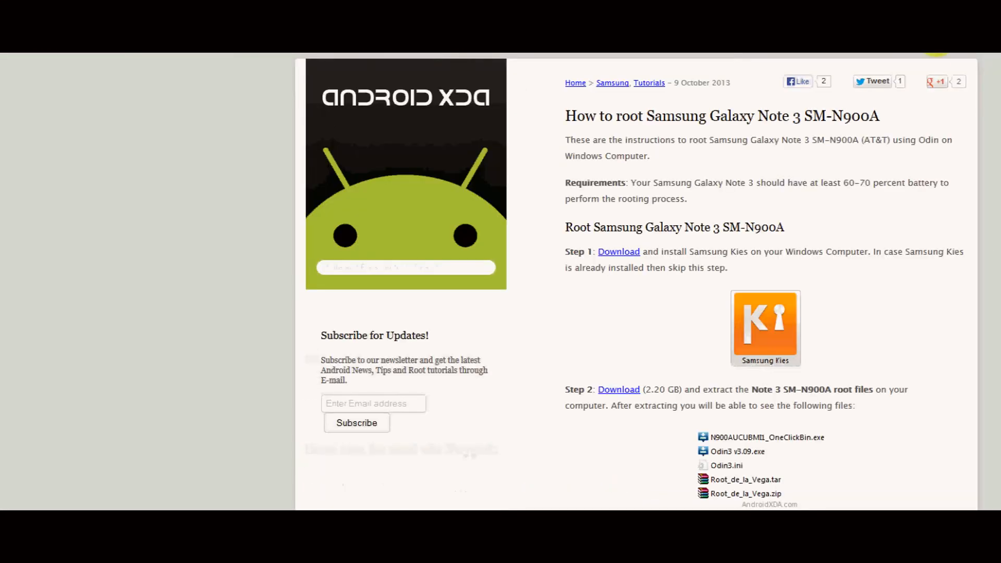
Scroll through the tutorial's Steps 1–8 and on to Steps 14–15 on Download mode and Odin3.
scroll(down, 3)
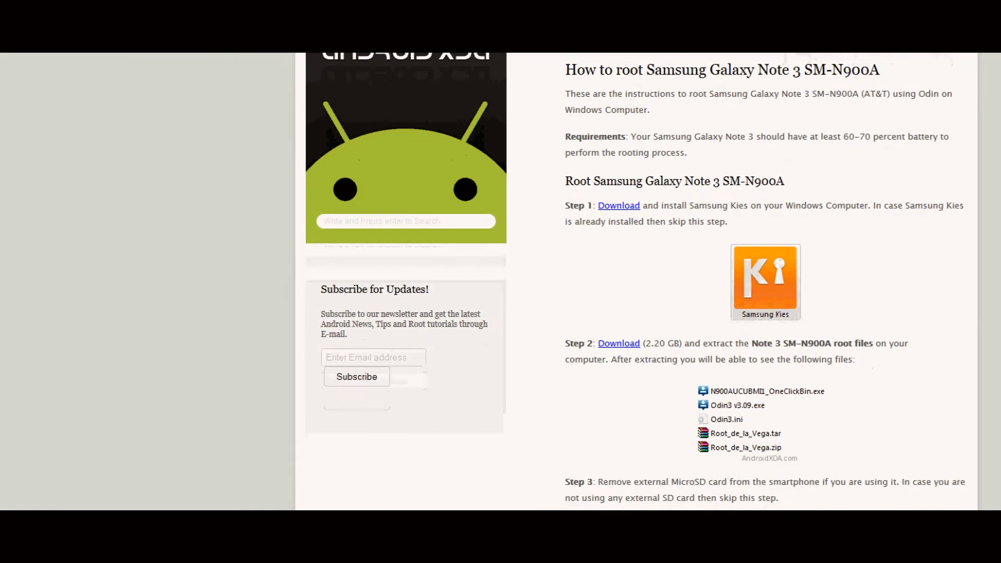
scroll(down, 3)
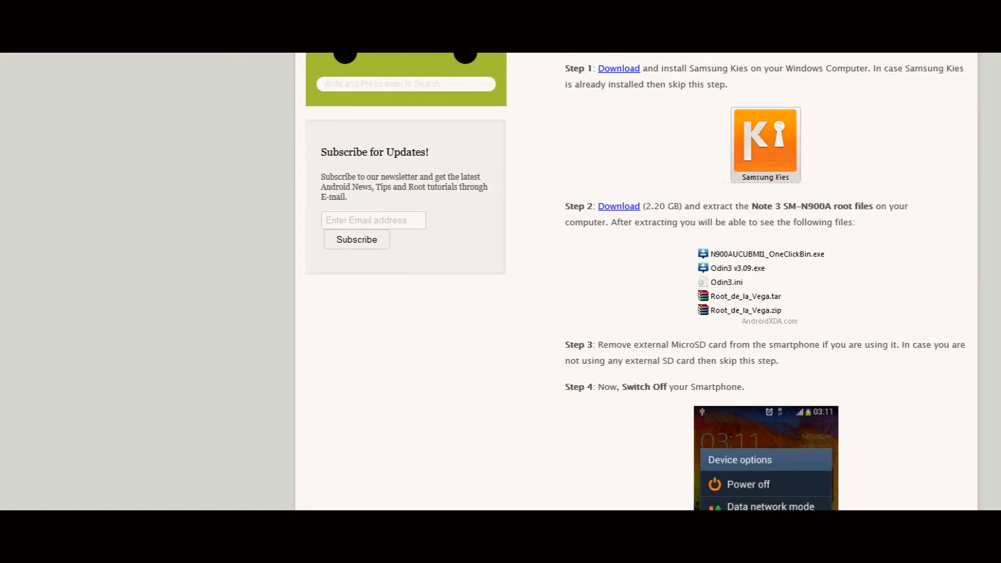
scroll(down, 3)
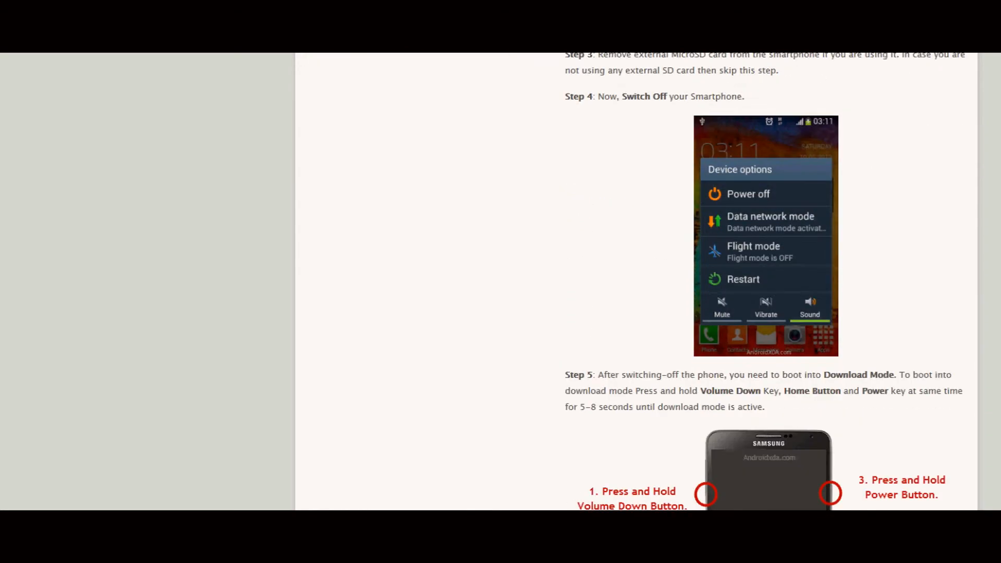
scroll(down, 3)
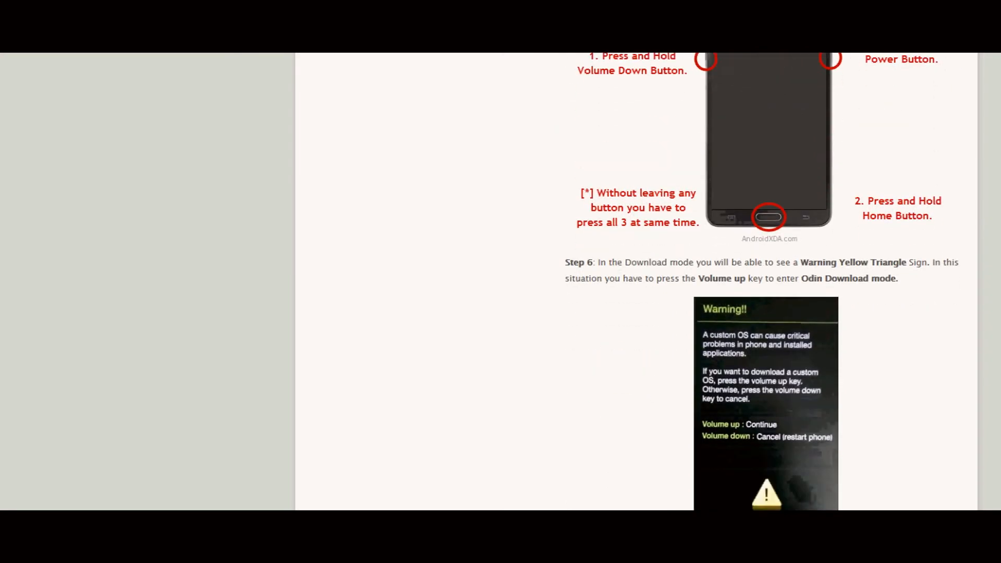
scroll(down, 3)
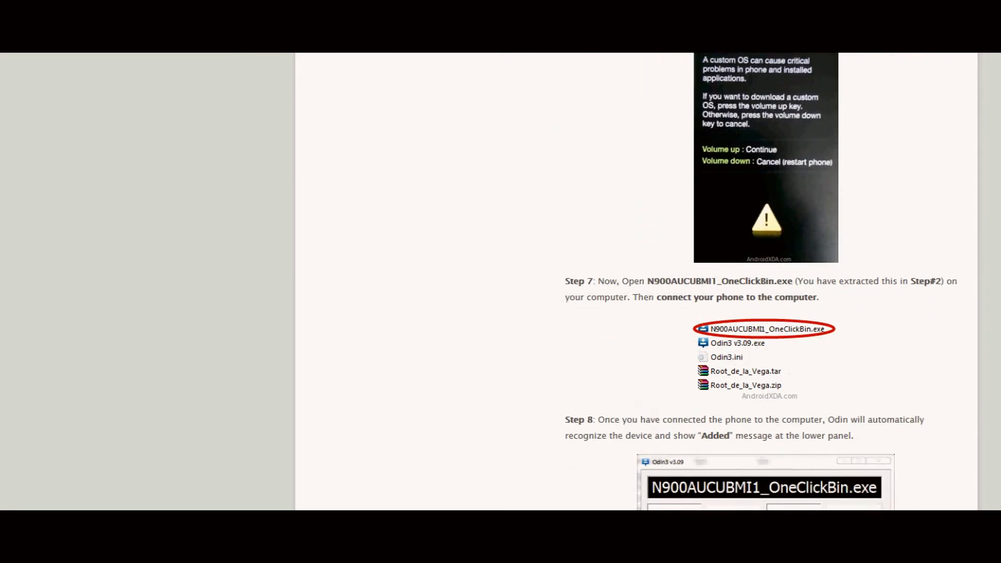
scroll(down, 3)
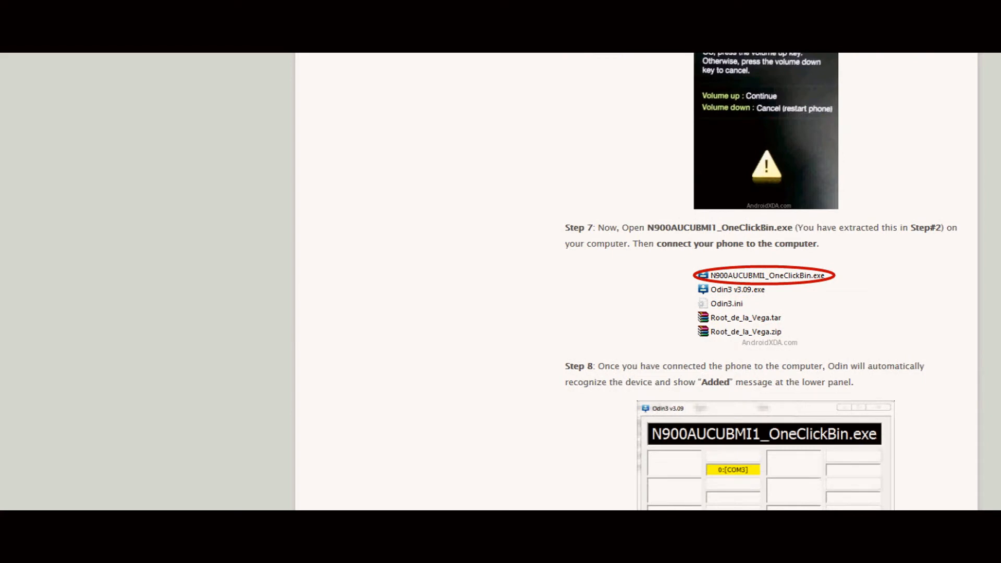
scroll(down, 3)
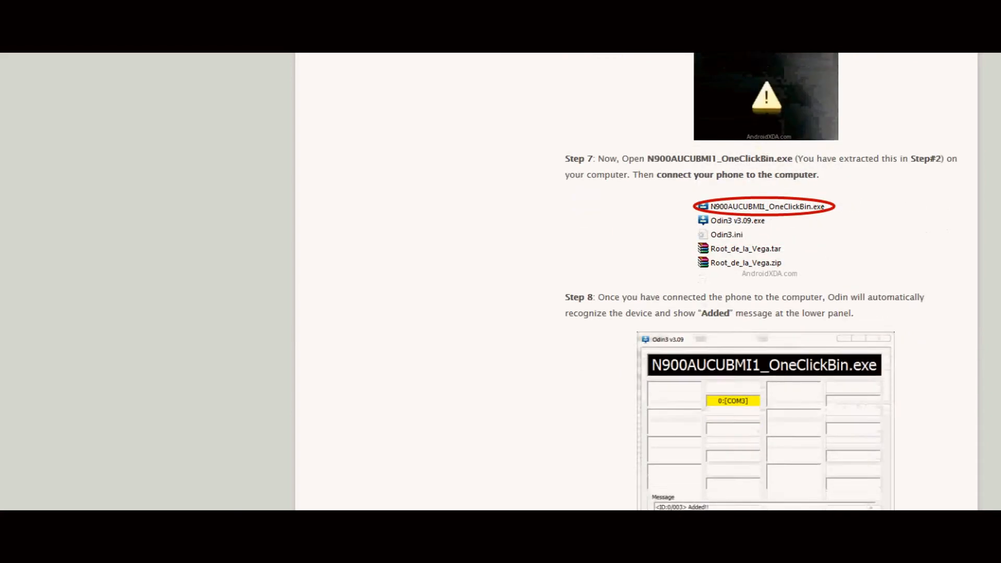
scroll(down, 3)
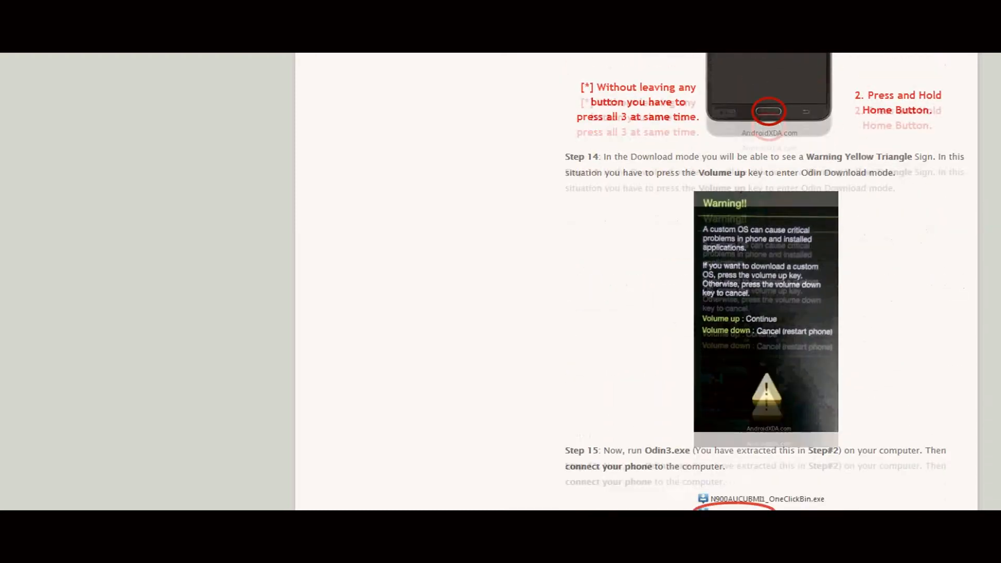
Scroll through Steps 17–24, flashing Root_de_la_Vega.tar and SuperSU confirmation, down to 'Points to remember'.
scroll(down, 3)
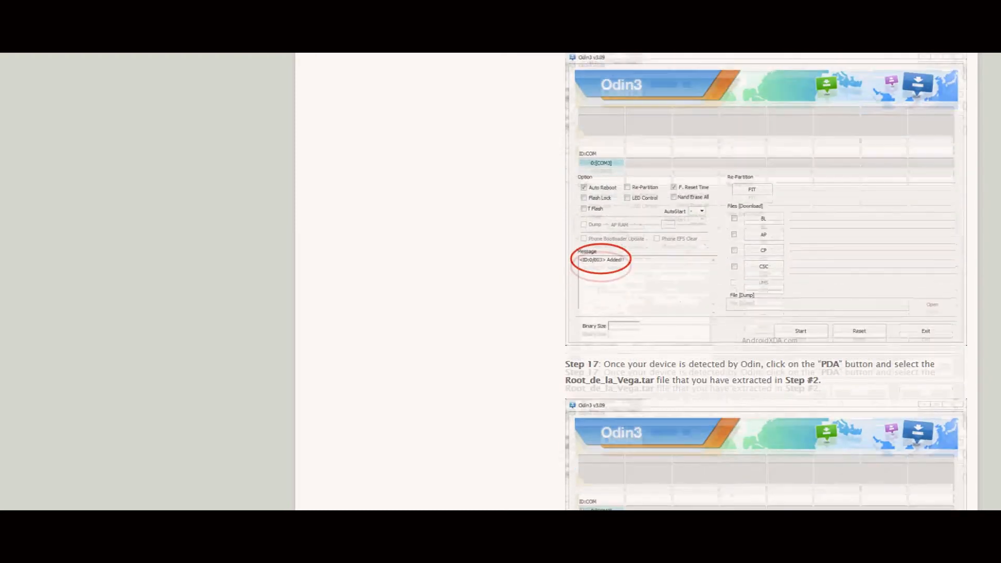
scroll(down, 3)
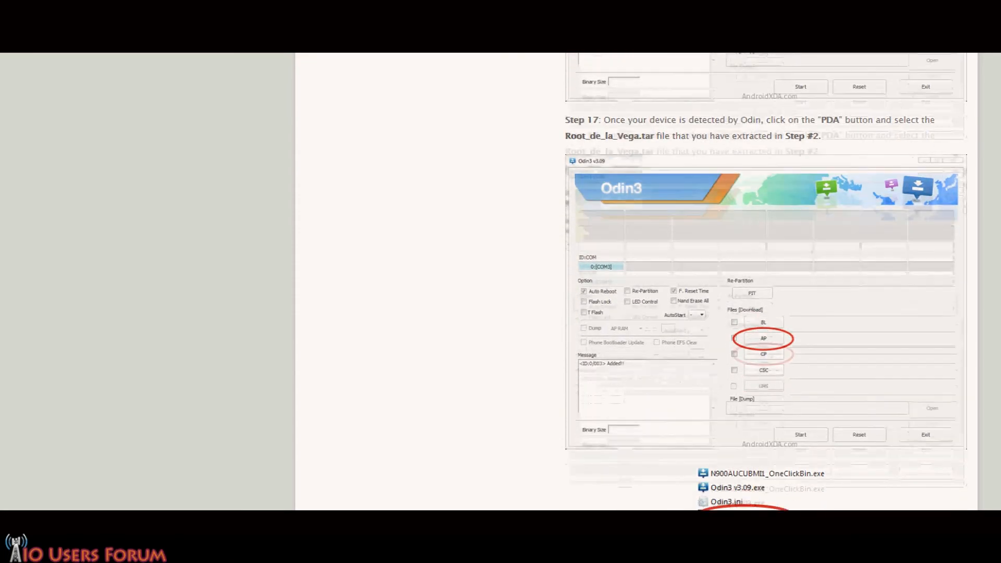
scroll(down, 3)
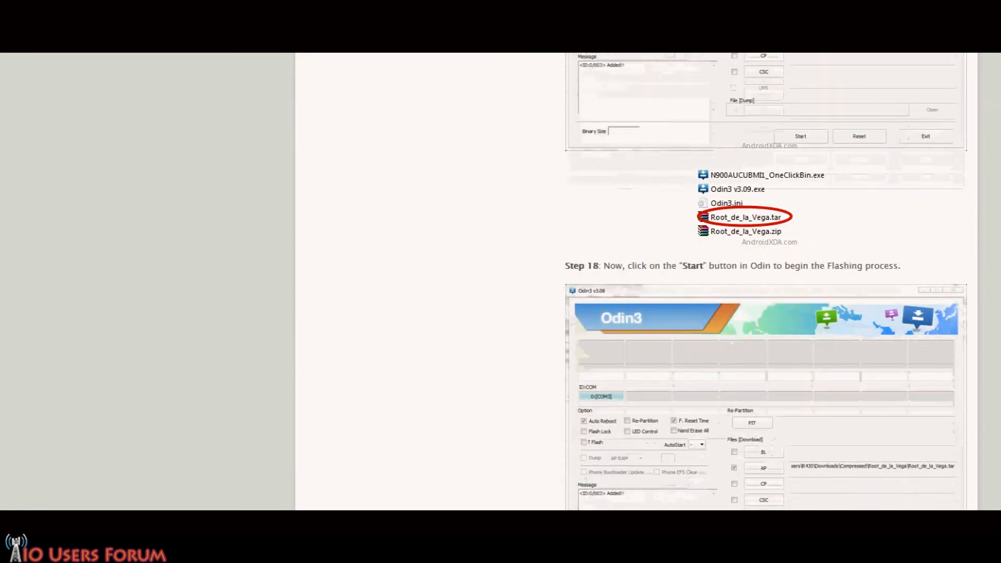
scroll(down, 3)
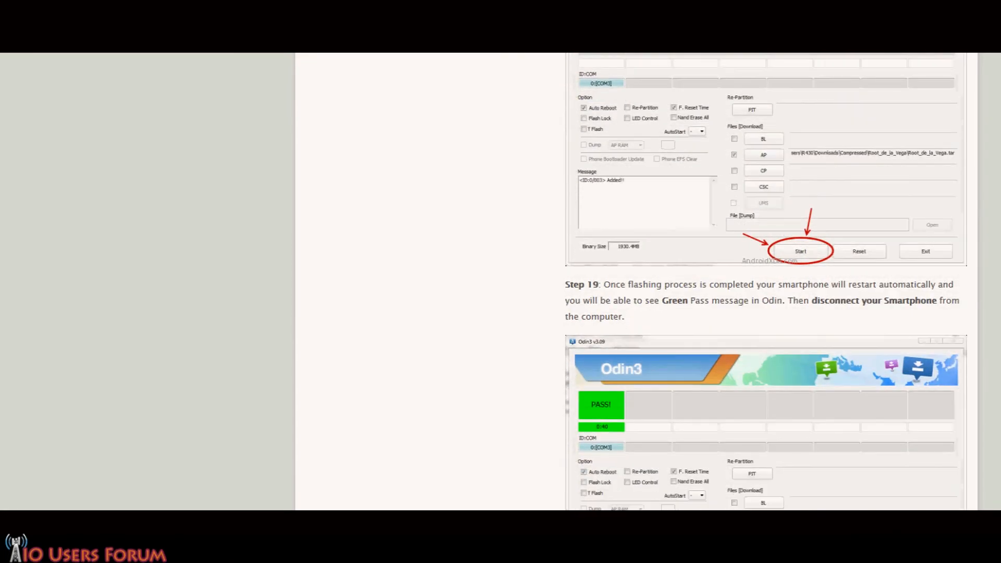
scroll(down, 3)
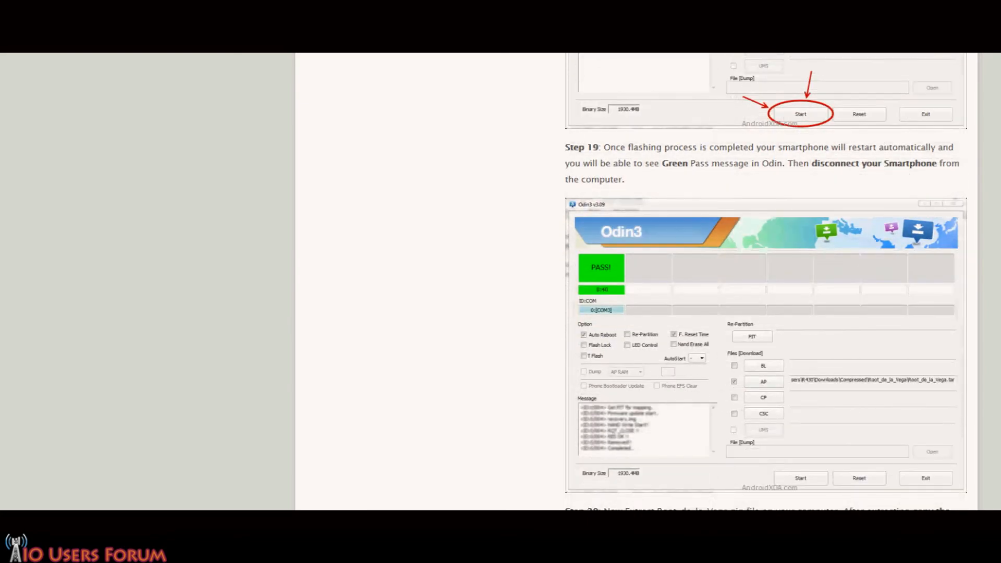
scroll(down, 3)
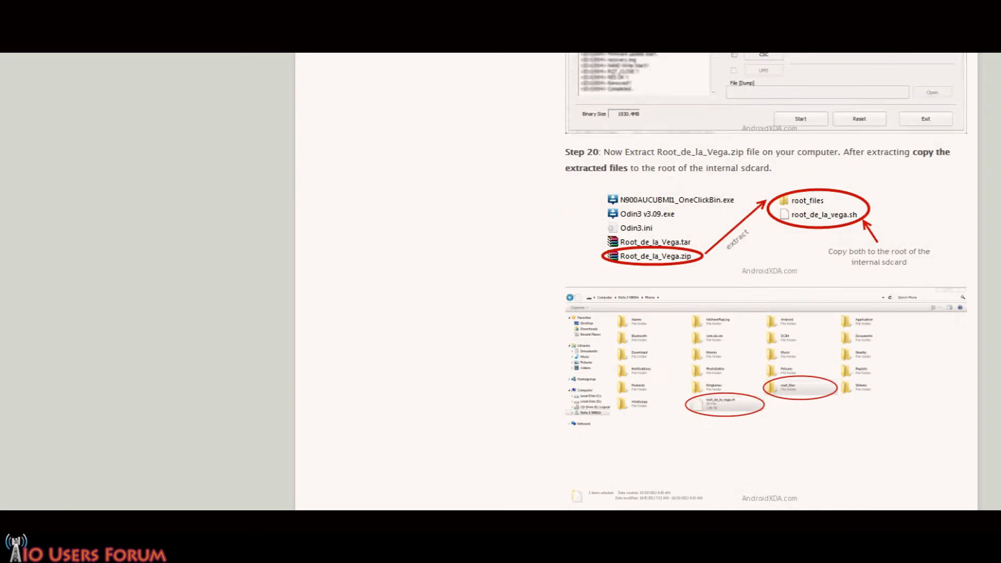
scroll(down, 3)
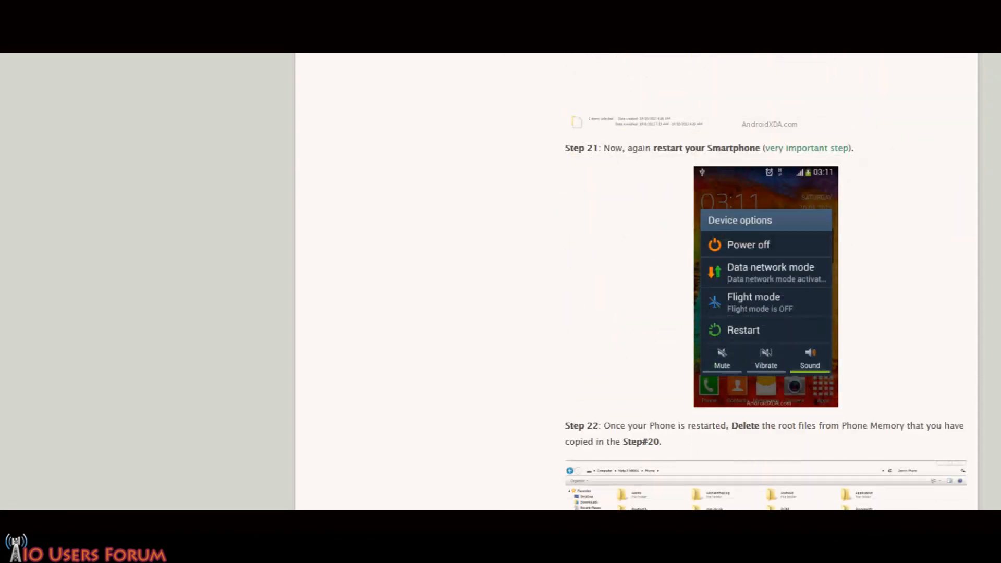
scroll(down, 3)
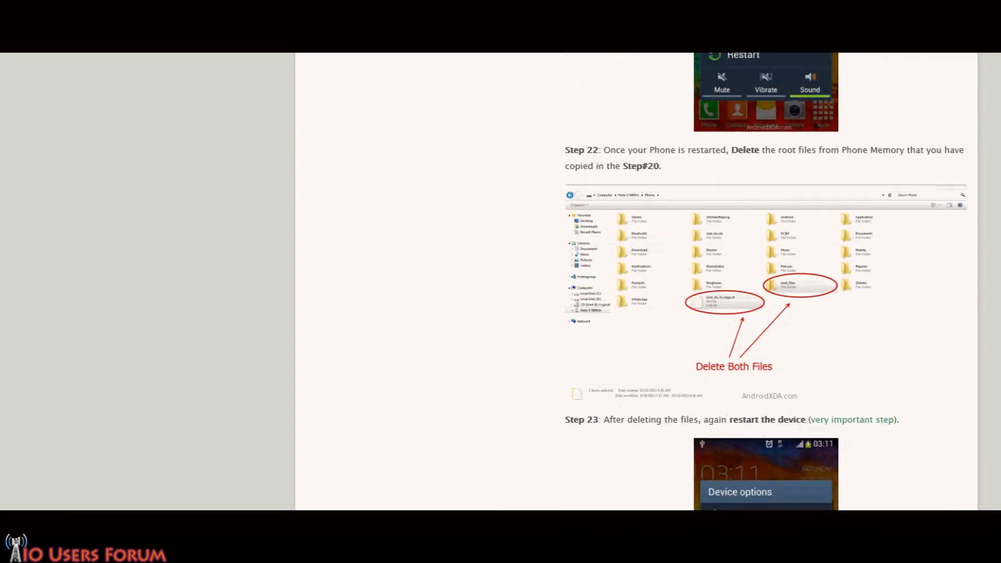
scroll(down, 3)
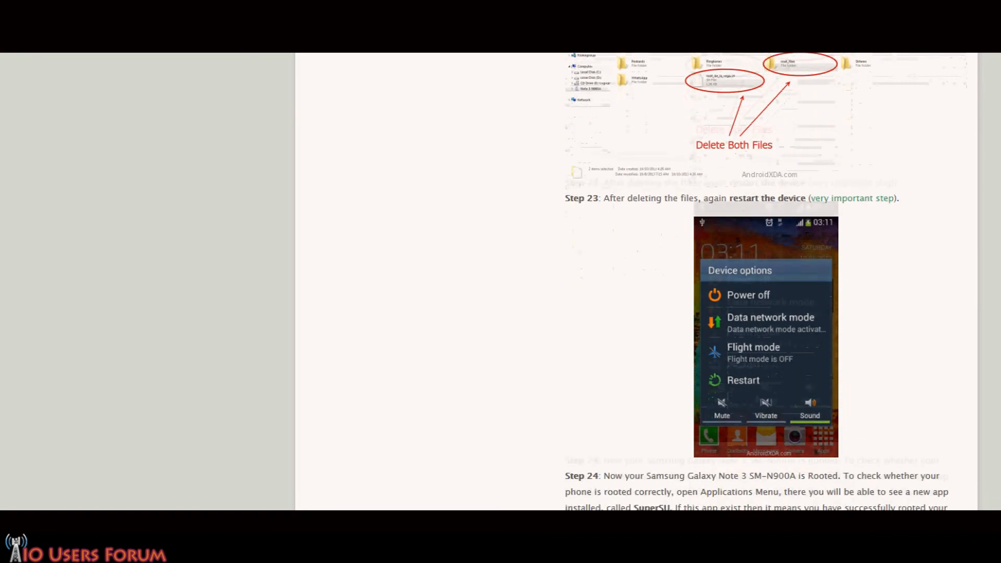
scroll(down, 3)
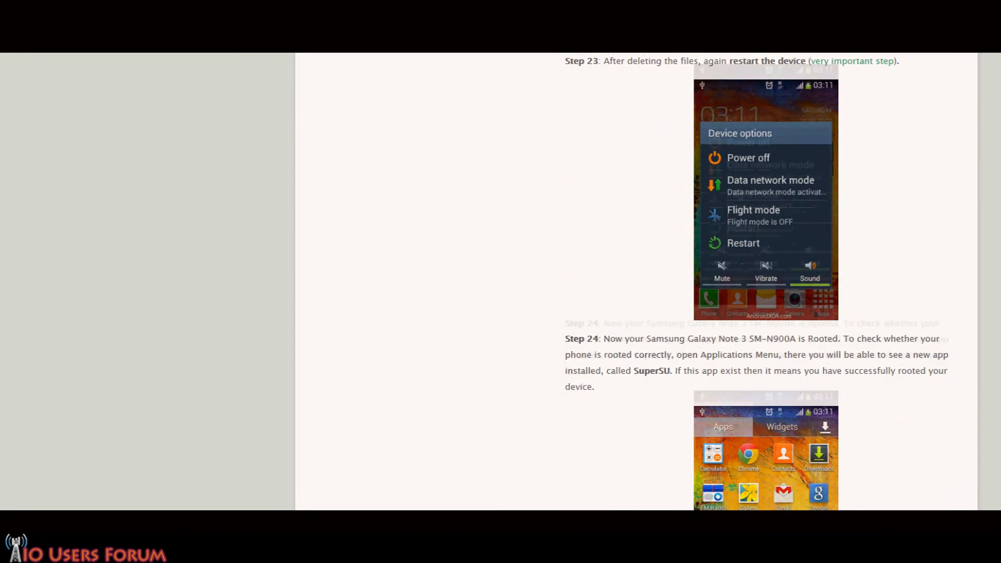
scroll(down, 3)
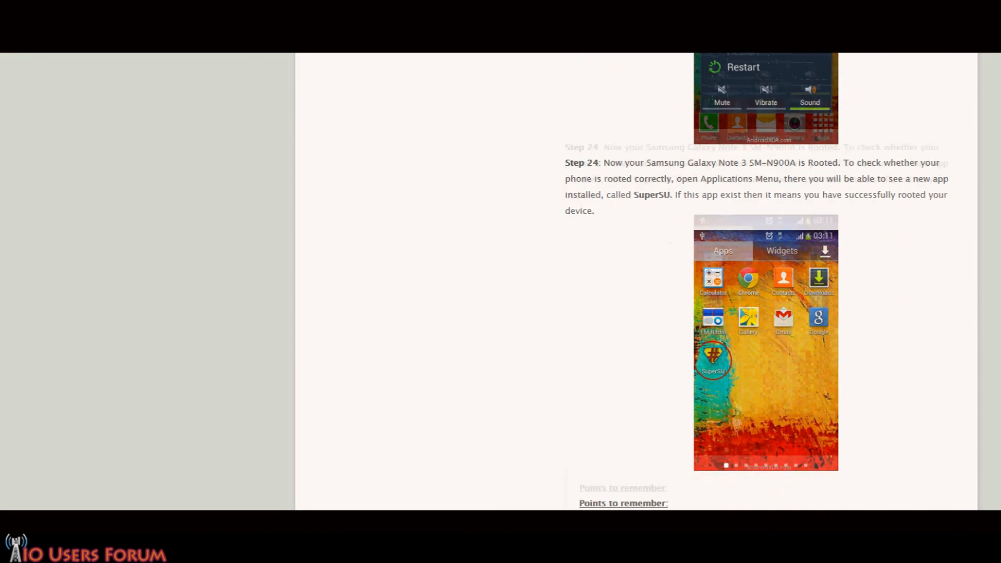